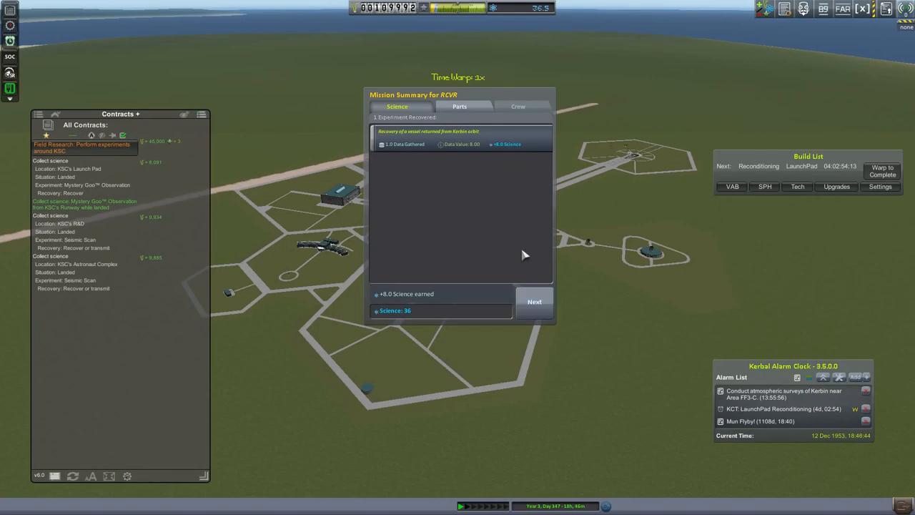
- Review the recovered-part funds in the Mission Summary and dismiss it
click(535, 300)
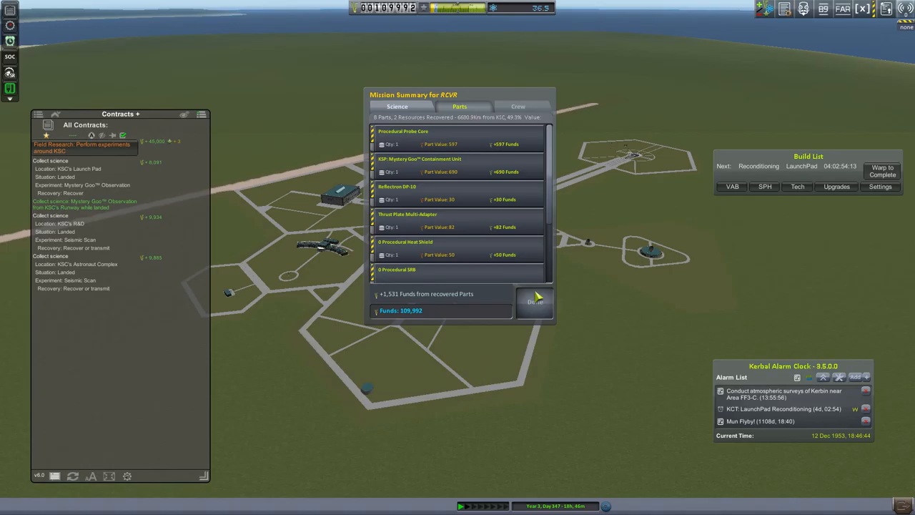
click(535, 300)
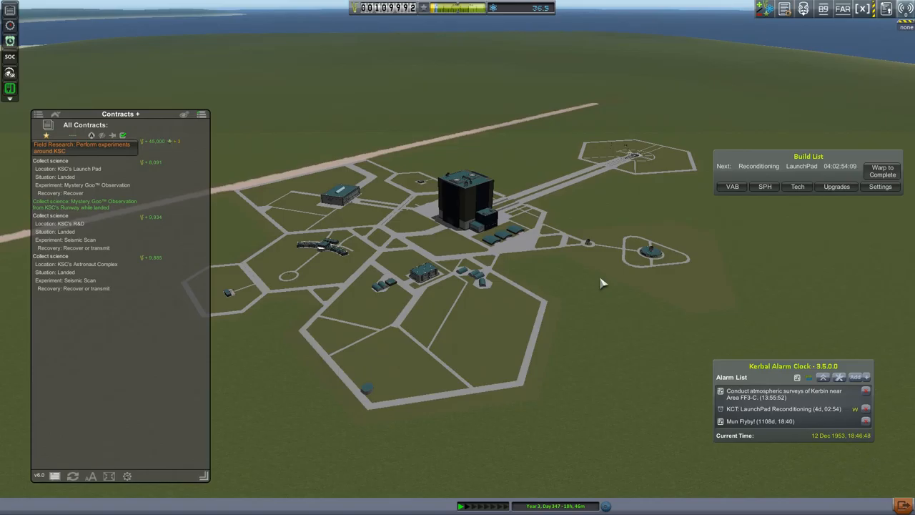
mouse_move(317, 299)
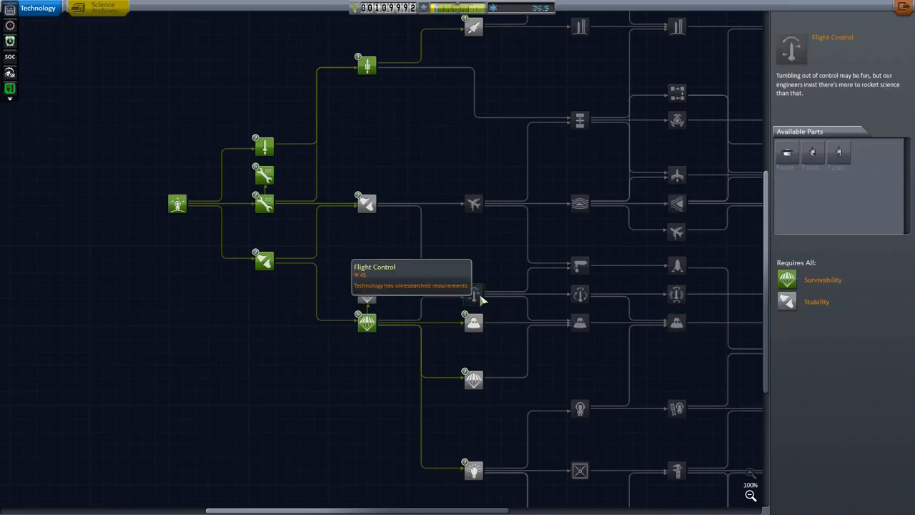
mouse_move(366, 203)
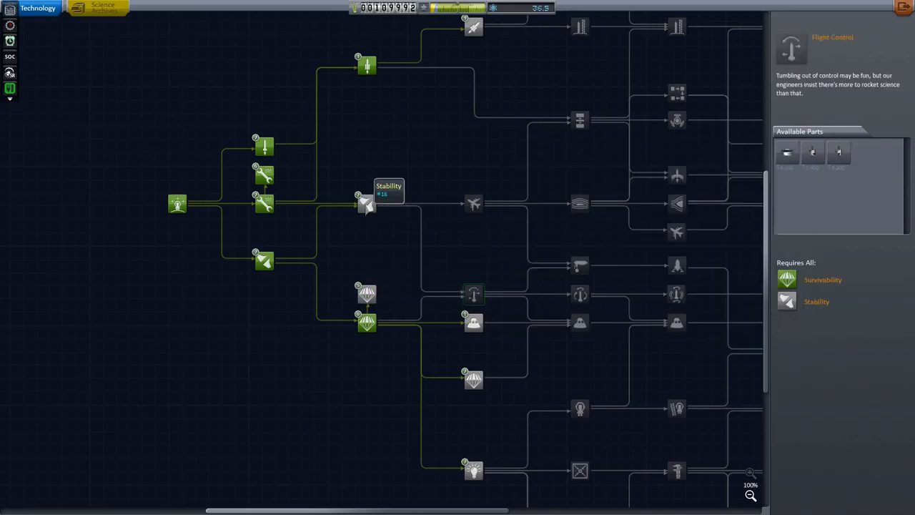
- Research the Stability node in the R&D tech tree for 56 Science
click(366, 203)
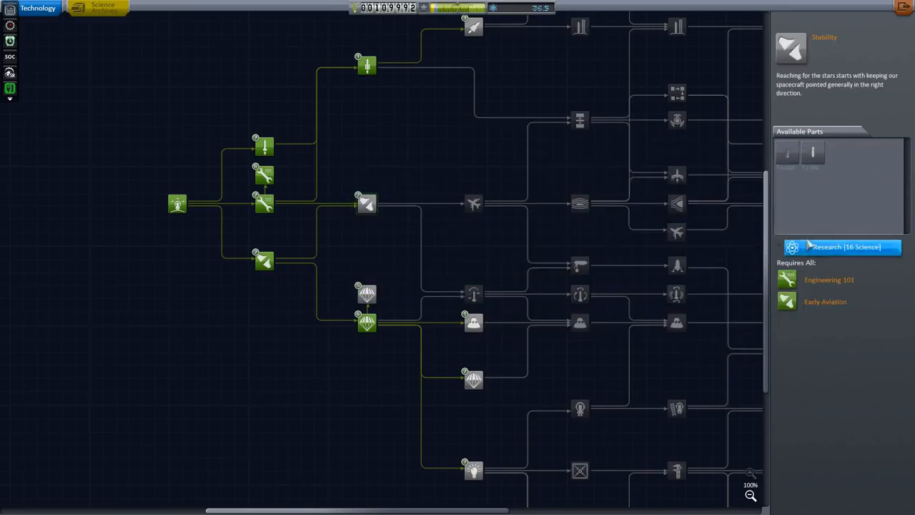
click(842, 246)
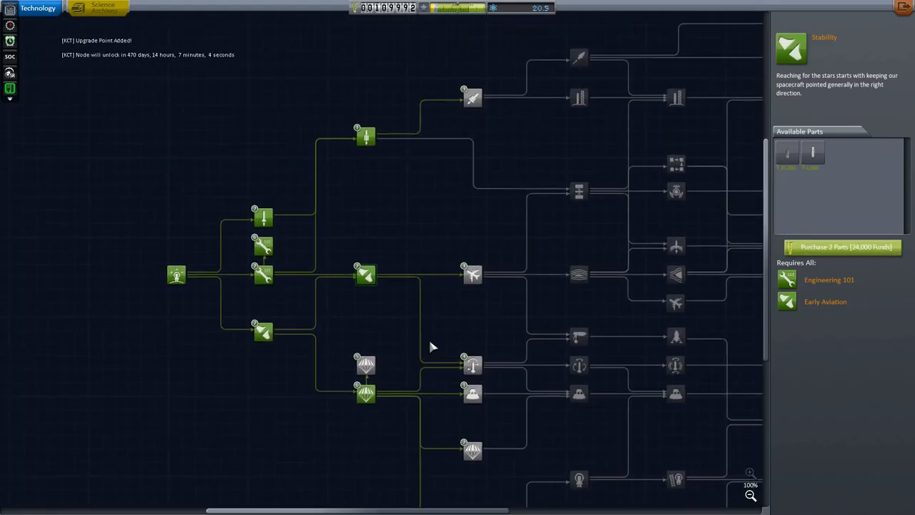
click(579, 192)
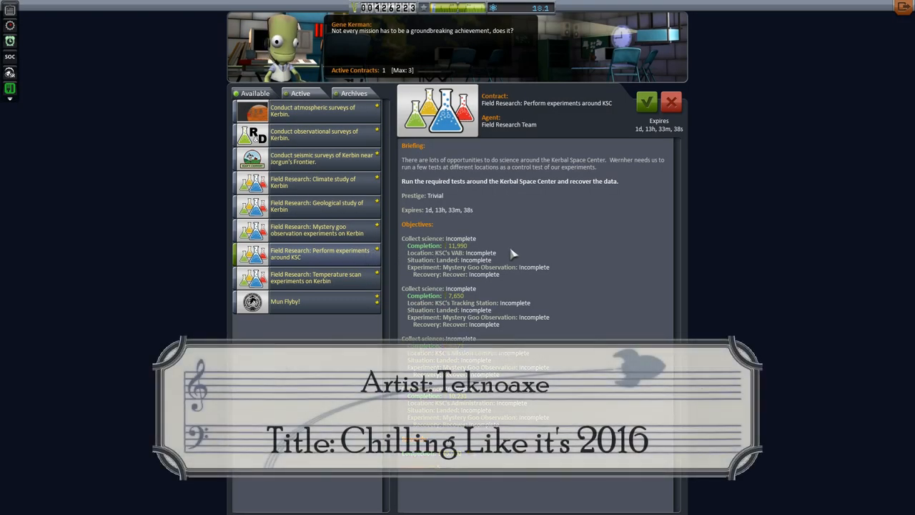
- Accept the 'Perform experiments around KSC' field research contract
click(646, 101)
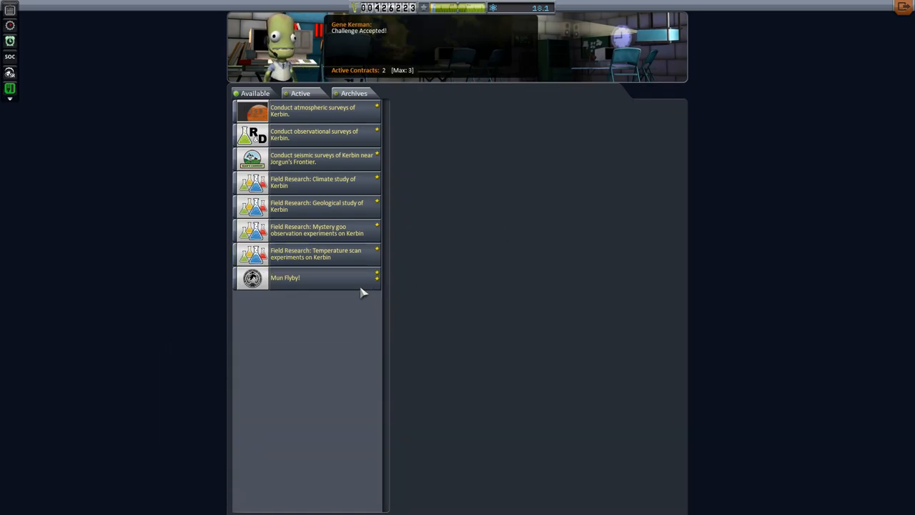
mouse_move(361, 285)
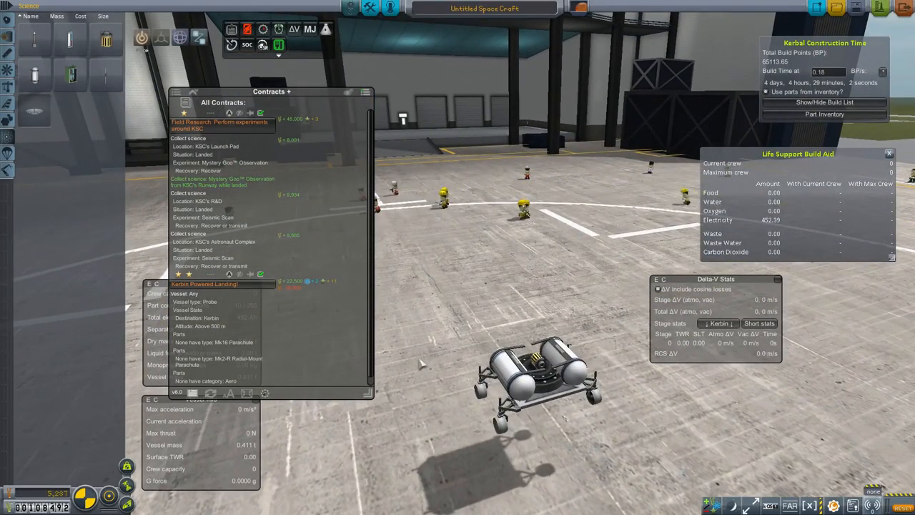
- Queue the parachute rover in the Build List and warp to its completion
drag(272, 91, 343, 63)
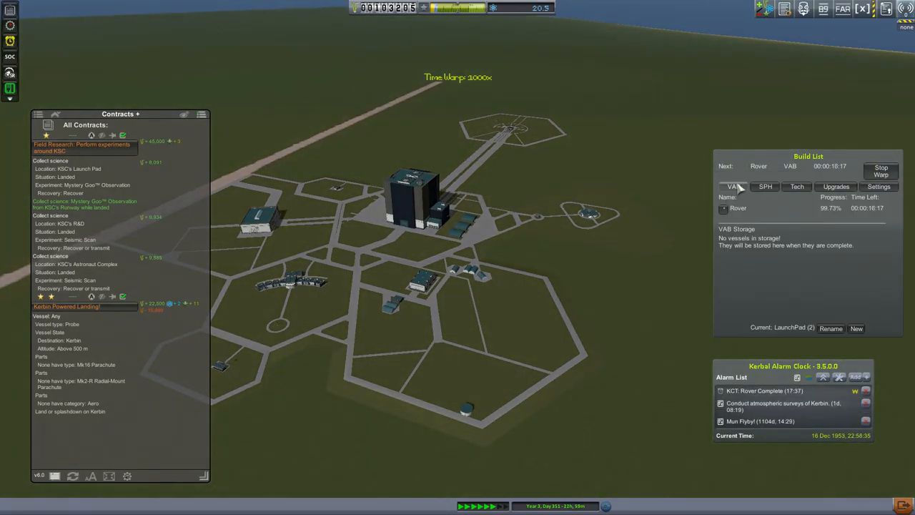
click(881, 170)
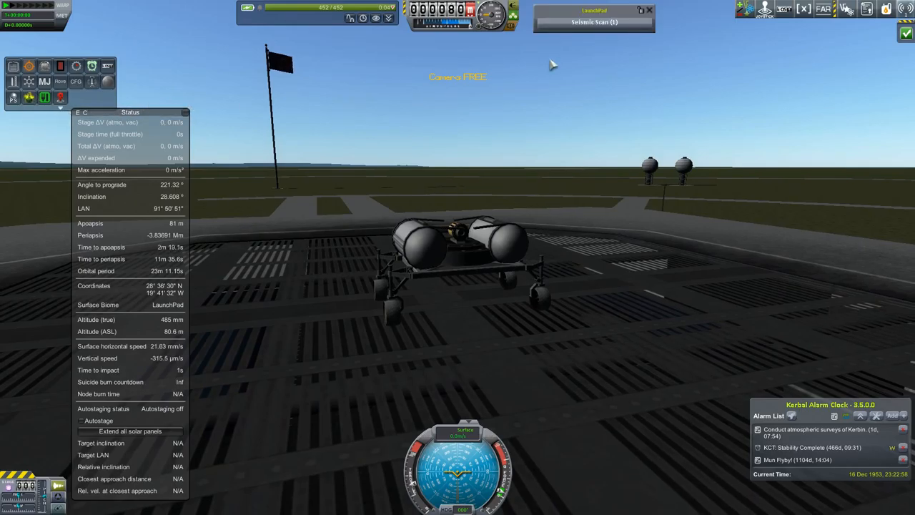
- Run the rover's seismic scan on the launch pad and handle the results dialog
click(594, 22)
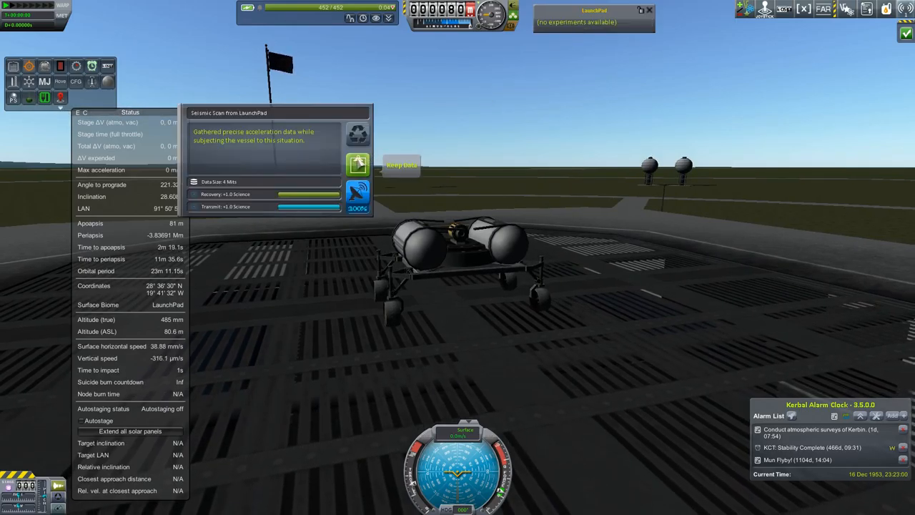
click(357, 193)
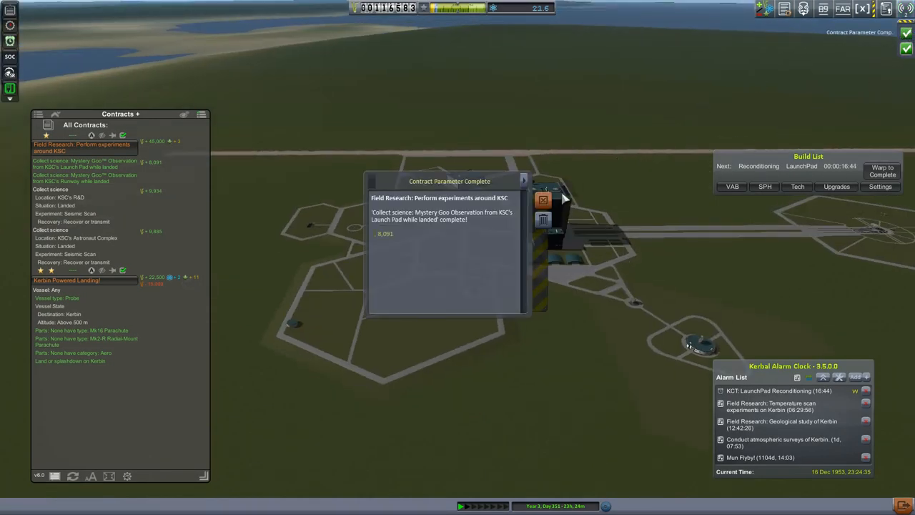
- Close the Contract Parameter Complete notice and enter the Vehicle Assembly Building
click(521, 180)
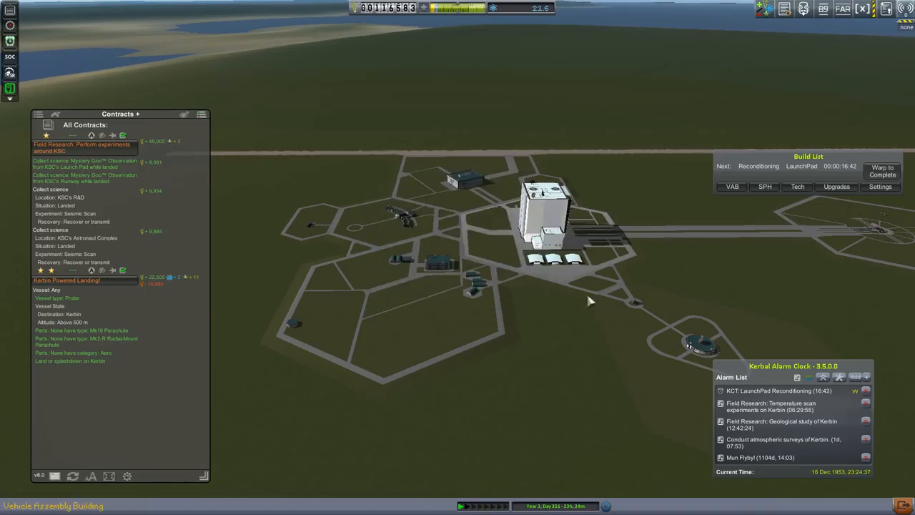
click(51, 506)
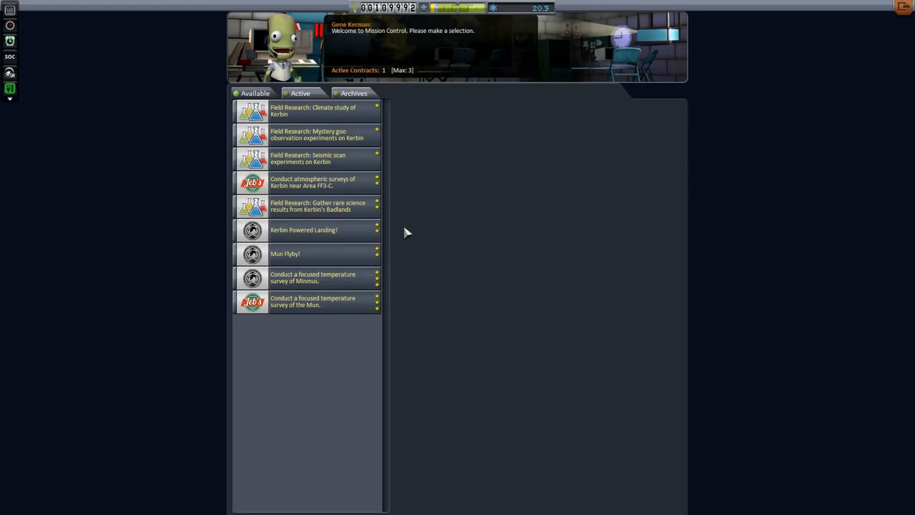
- View the Kerbin Powered Landing! contract details in the Available list
click(303, 229)
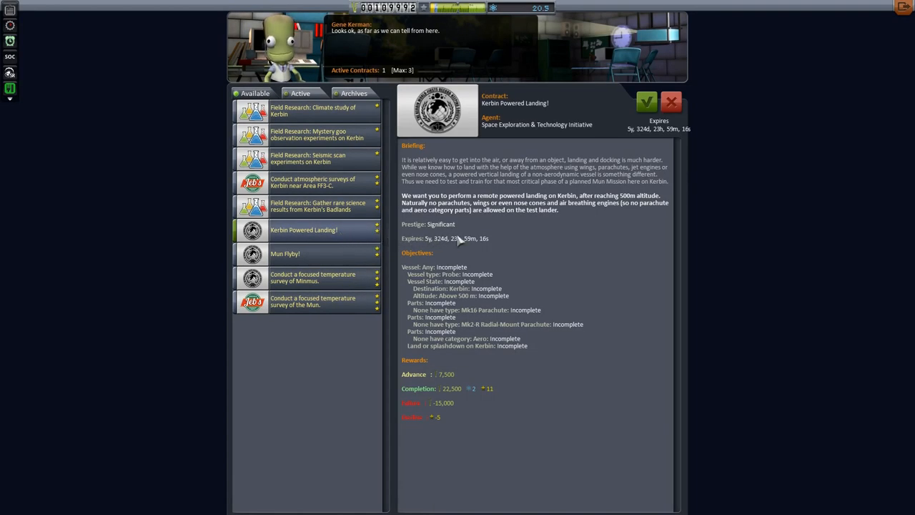
mouse_move(577, 260)
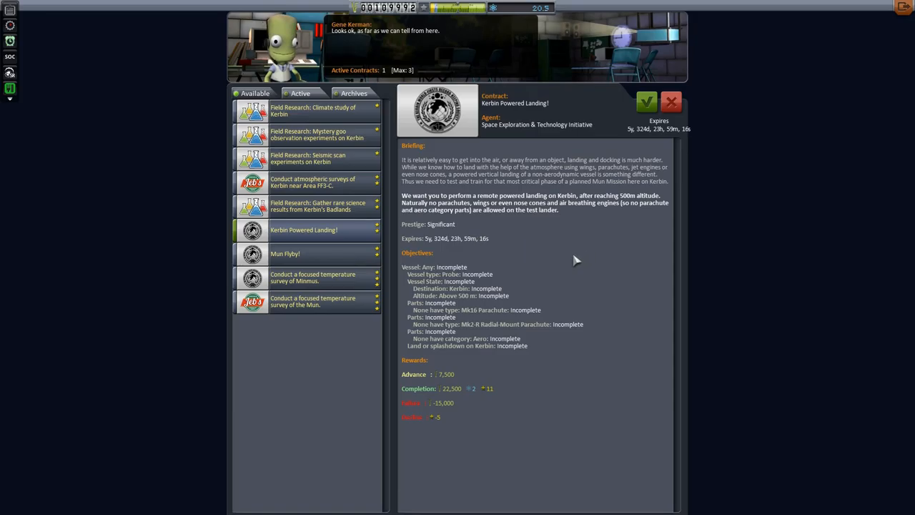
mouse_move(511, 274)
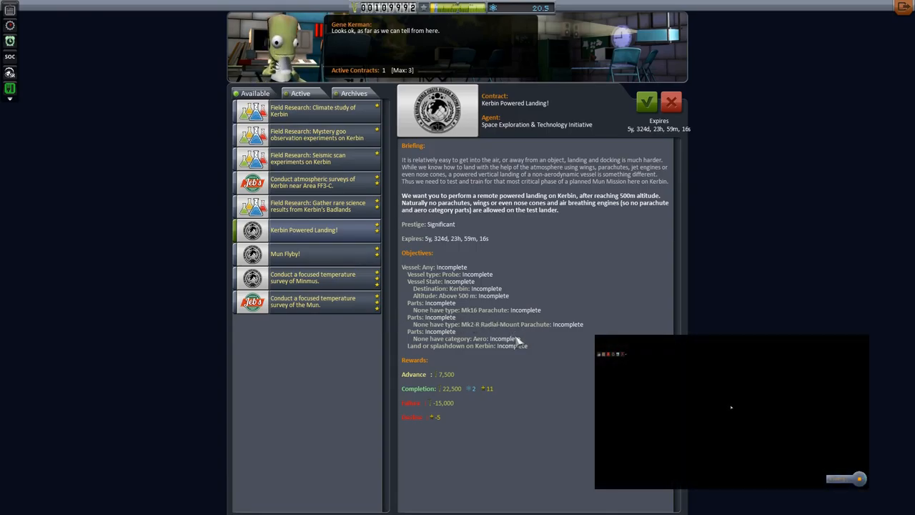
mouse_move(426, 318)
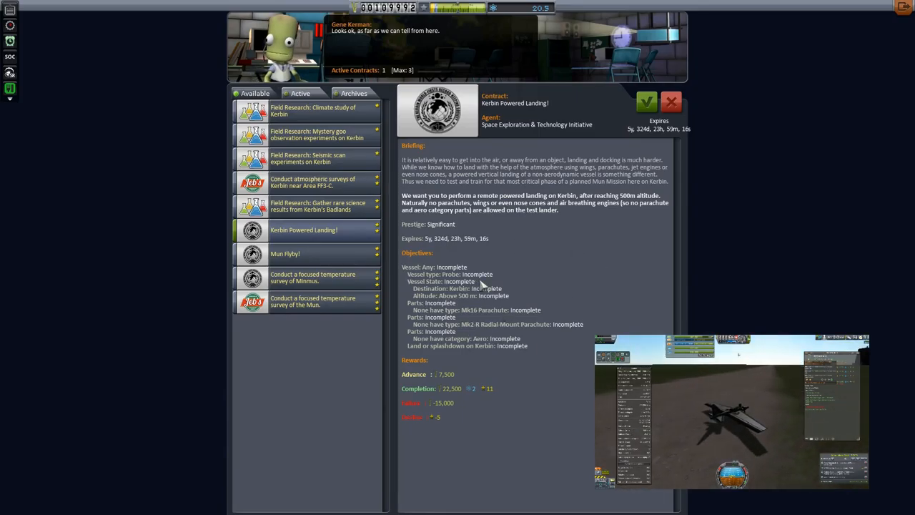
mouse_move(560, 353)
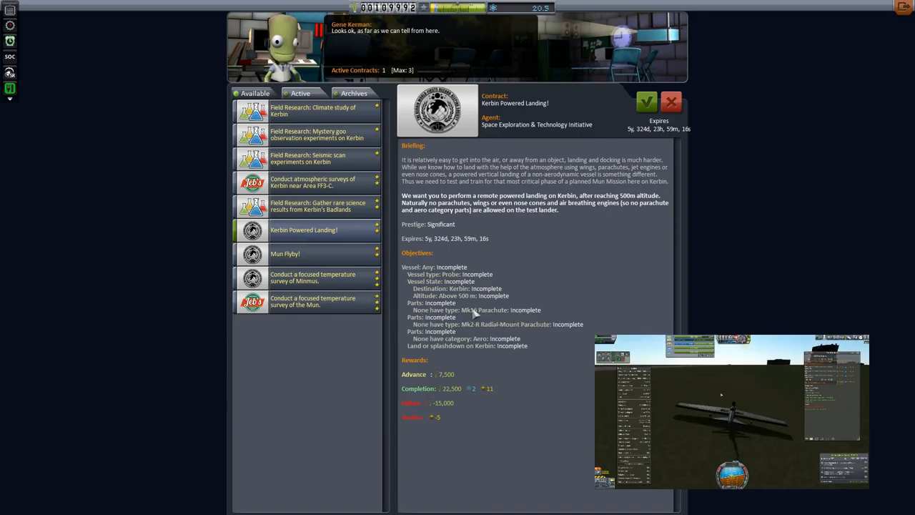
mouse_move(560, 263)
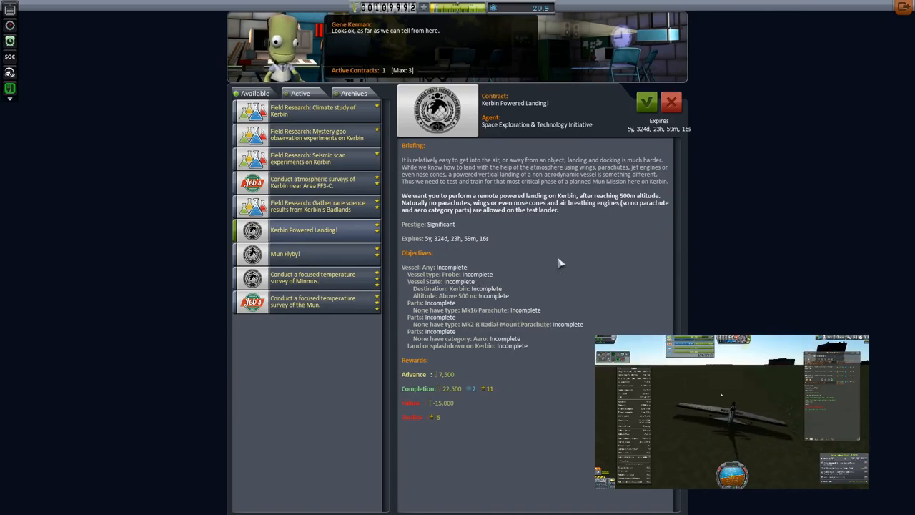
mouse_move(483, 303)
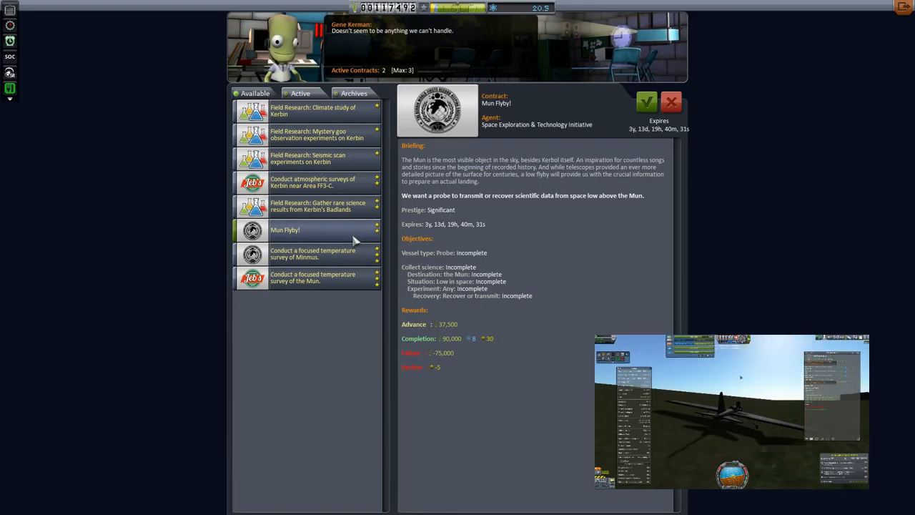
- Leave Mission Control for the vehicle editor with the probe lander loaded
click(307, 157)
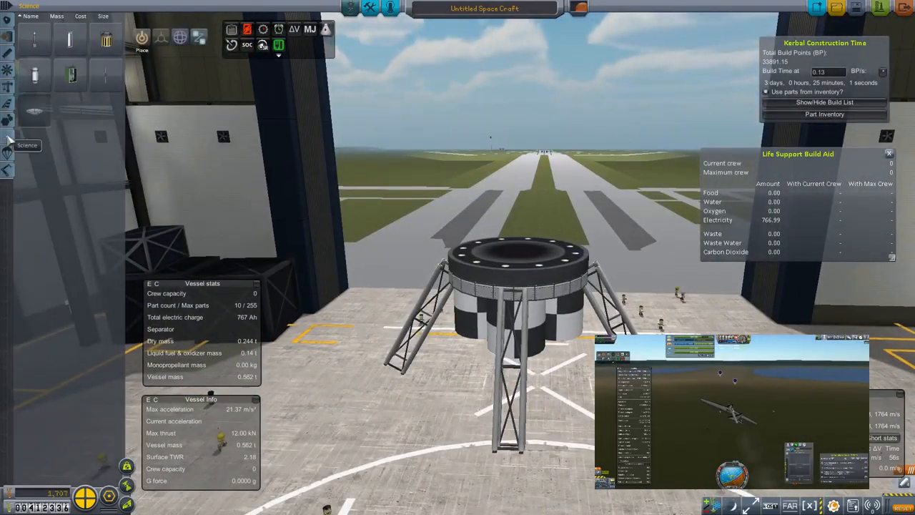
- Search the editor's parts list for 'shores'
click(8, 140)
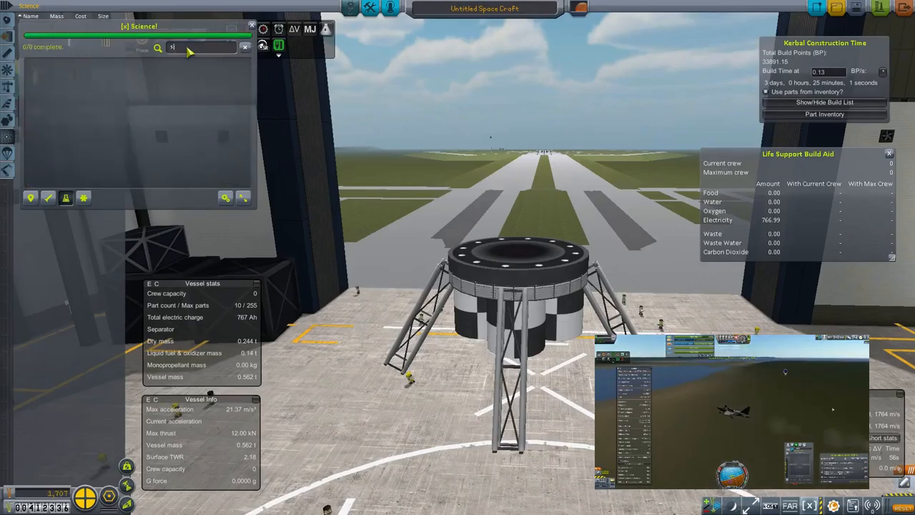
text(shores)
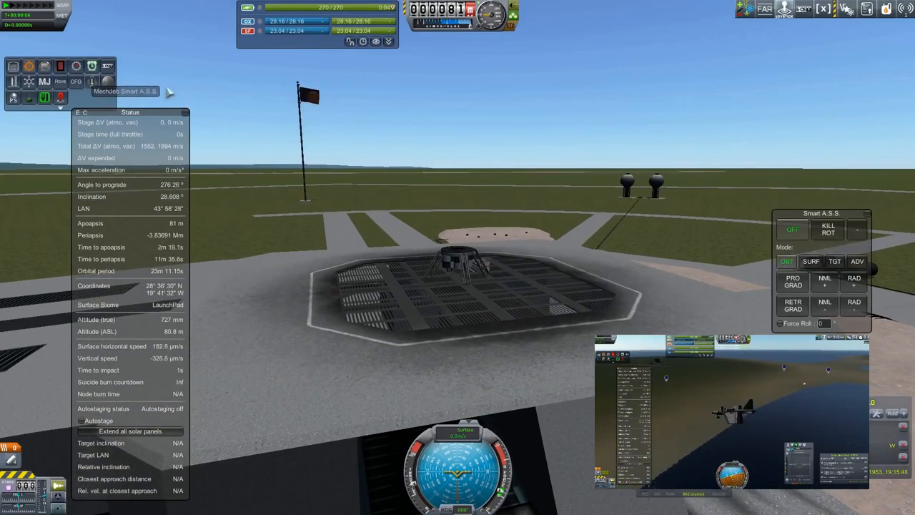
- Go to the Tracking Station showing Sounding IV and the offered Mun Flyby! contract
click(810, 260)
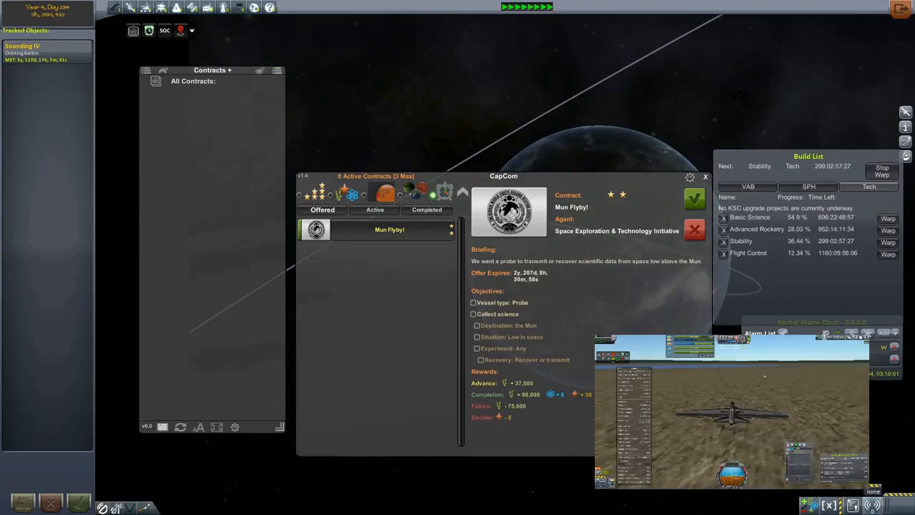
click(695, 197)
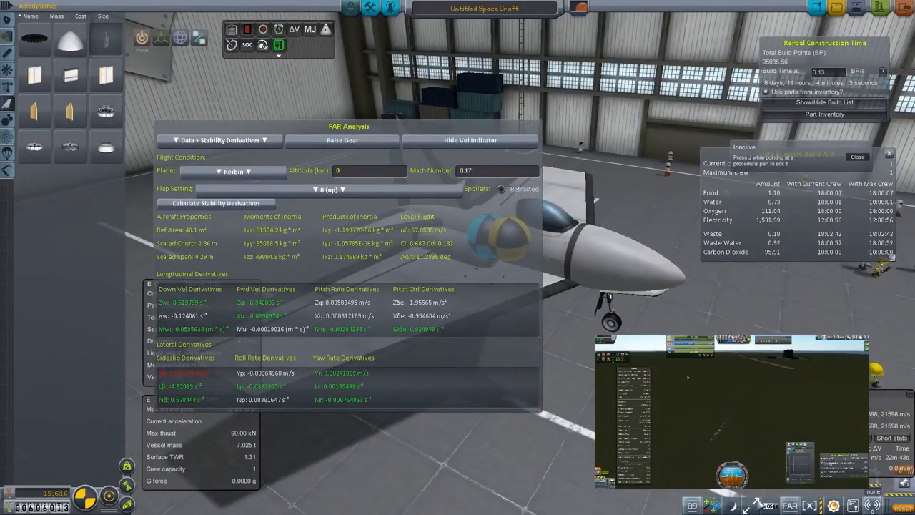
- Launch the propeller aircraft from the SPH onto the runway
click(160, 37)
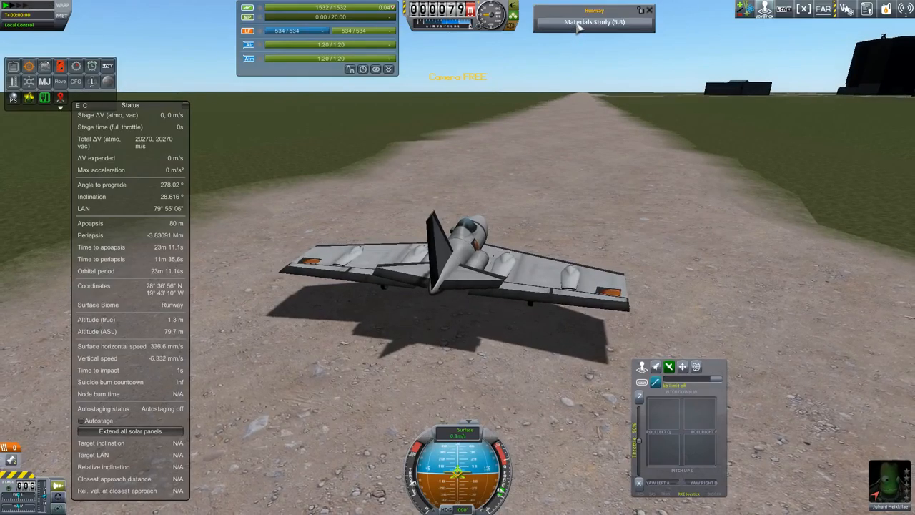
- Adjust a landing gear setting from its right-click menu before the takeoff roll
click(594, 21)
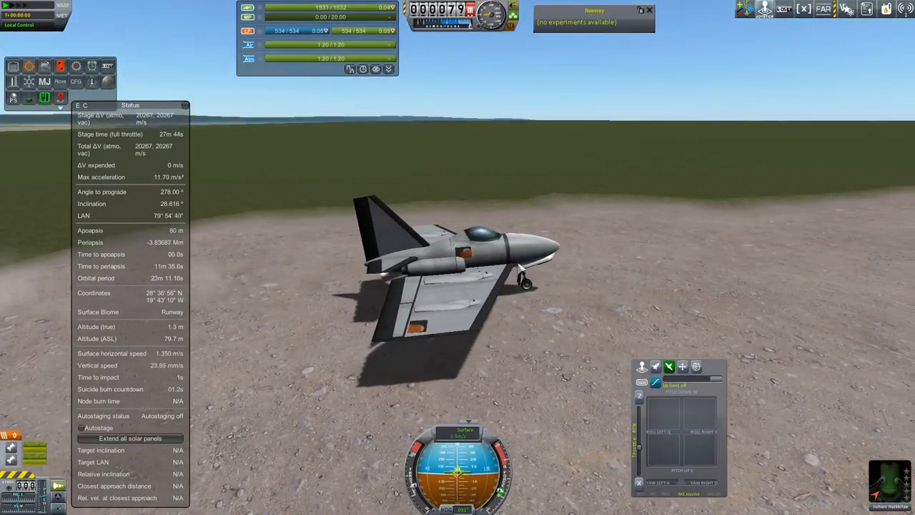
right_click(529, 268)
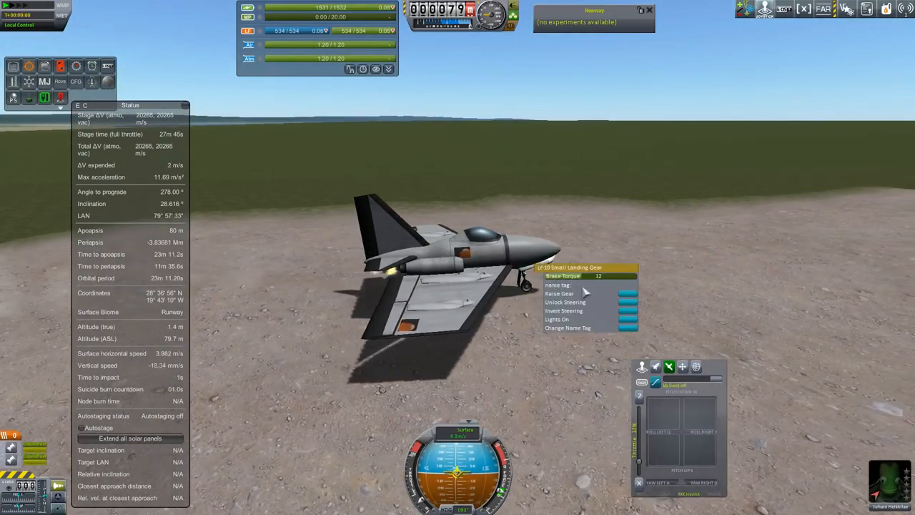
click(450, 175)
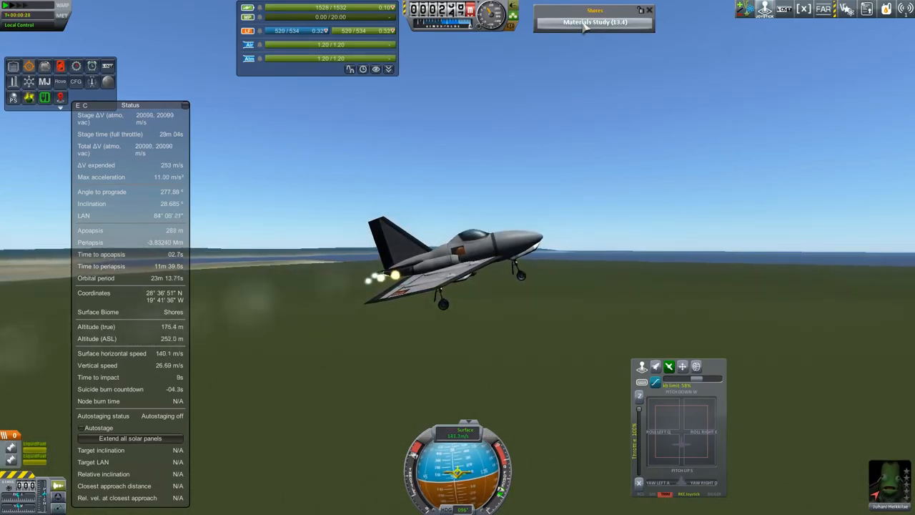
click(594, 22)
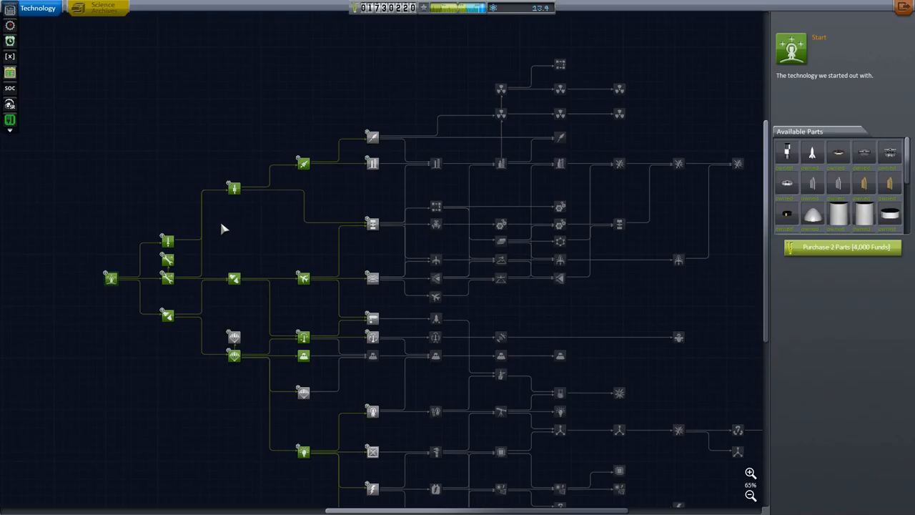
mouse_move(268, 180)
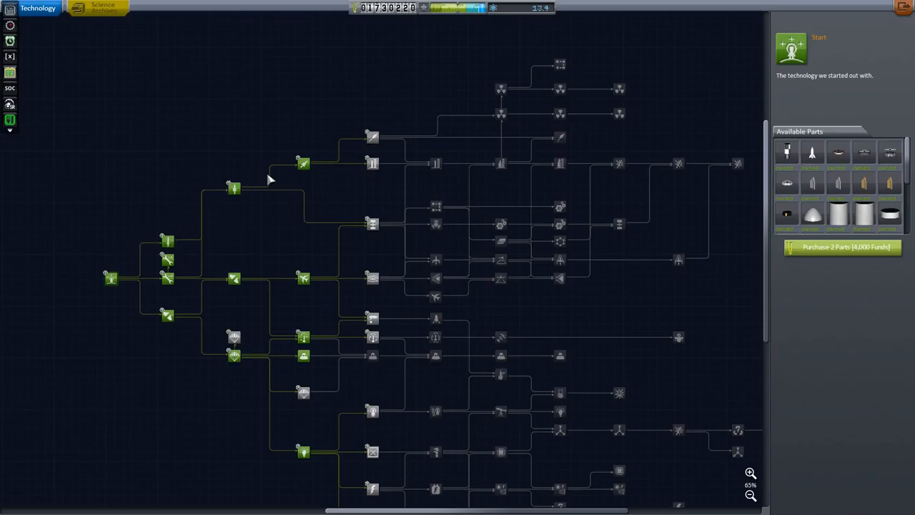
mouse_move(372, 163)
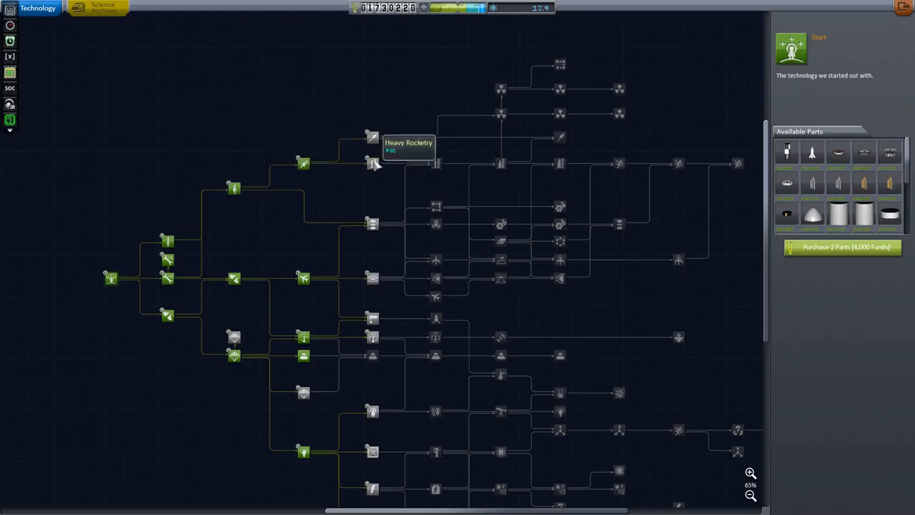
mouse_move(408, 166)
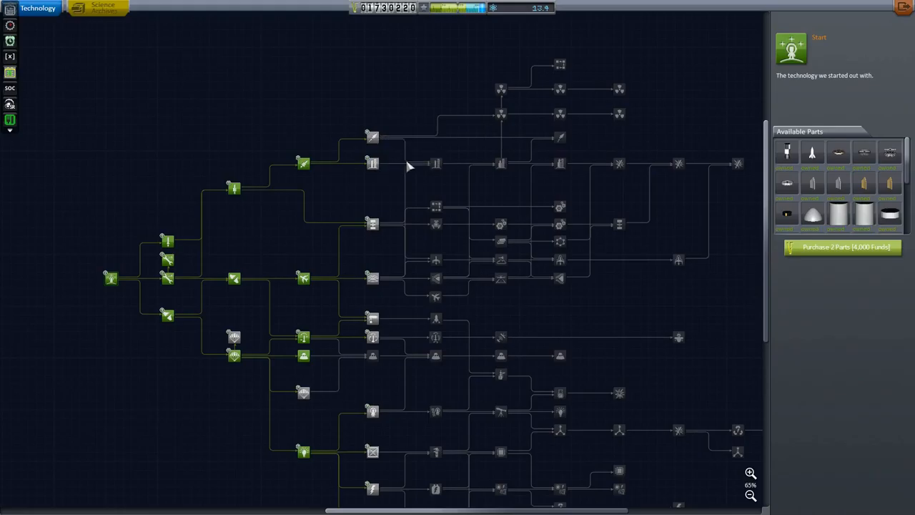
mouse_move(497, 163)
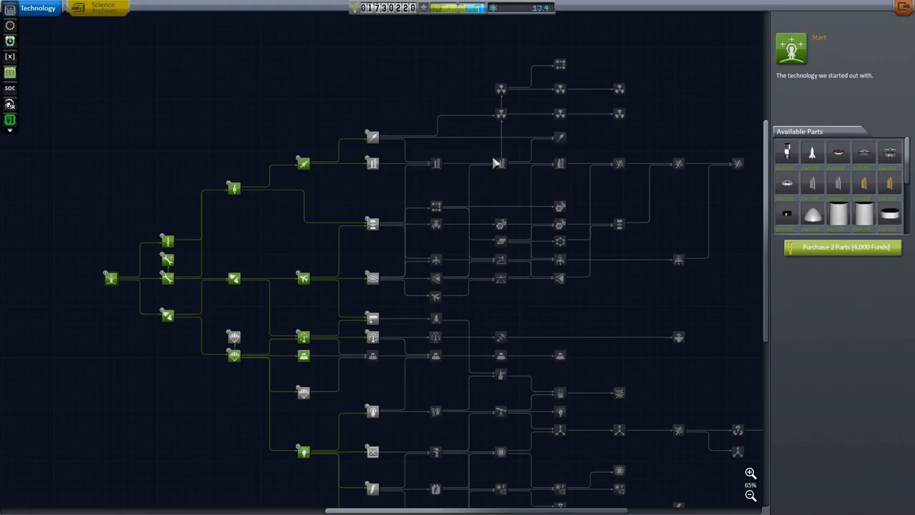
mouse_move(617, 164)
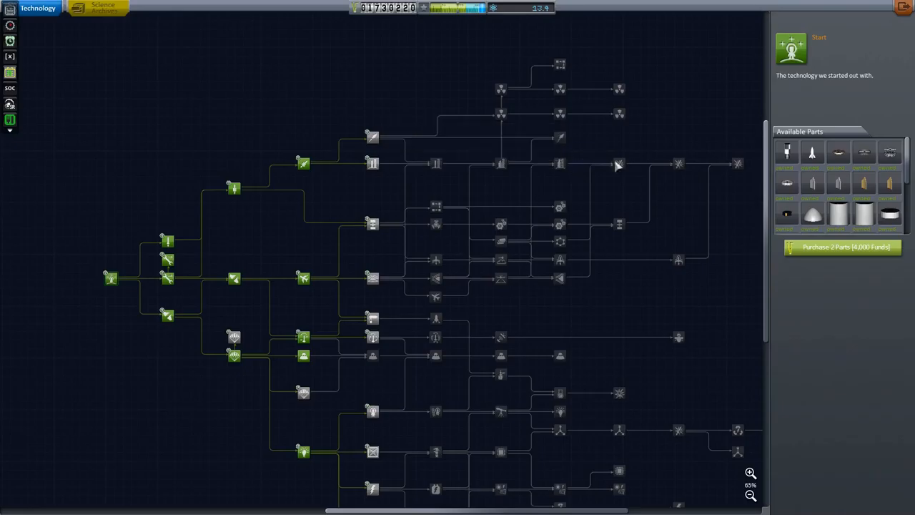
mouse_move(738, 166)
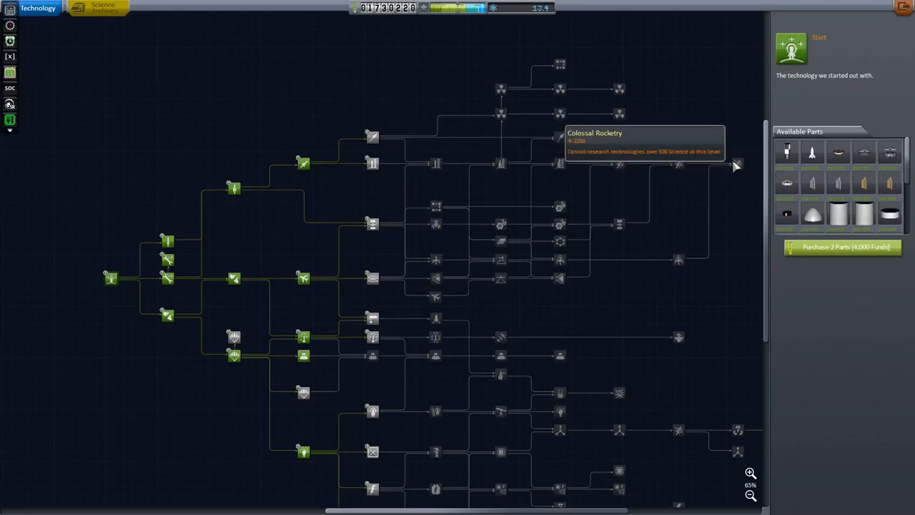
mouse_move(706, 113)
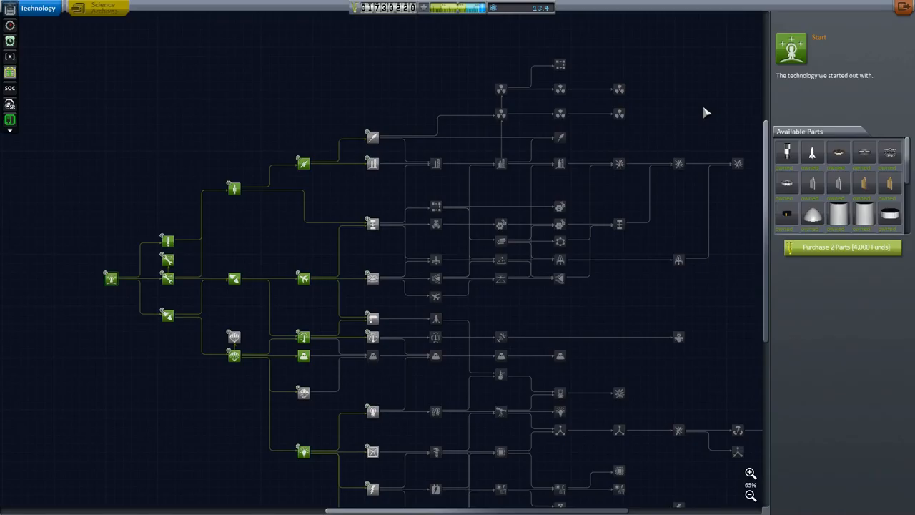
mouse_move(235, 189)
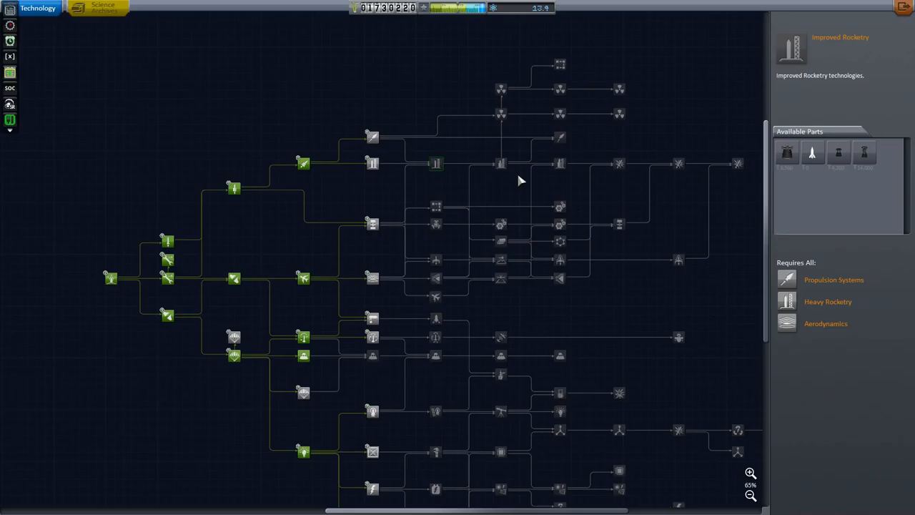
mouse_move(393, 191)
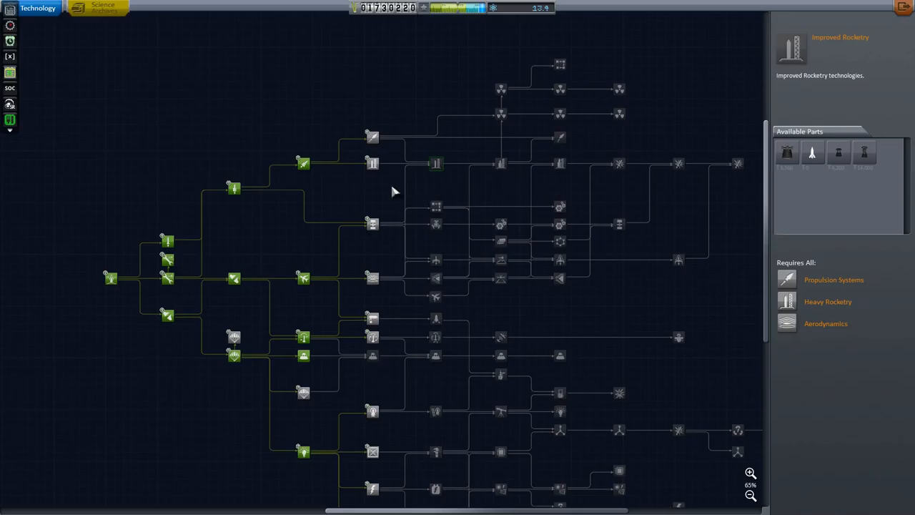
- Select the Heavy Rocketry node to show its technology details
click(436, 163)
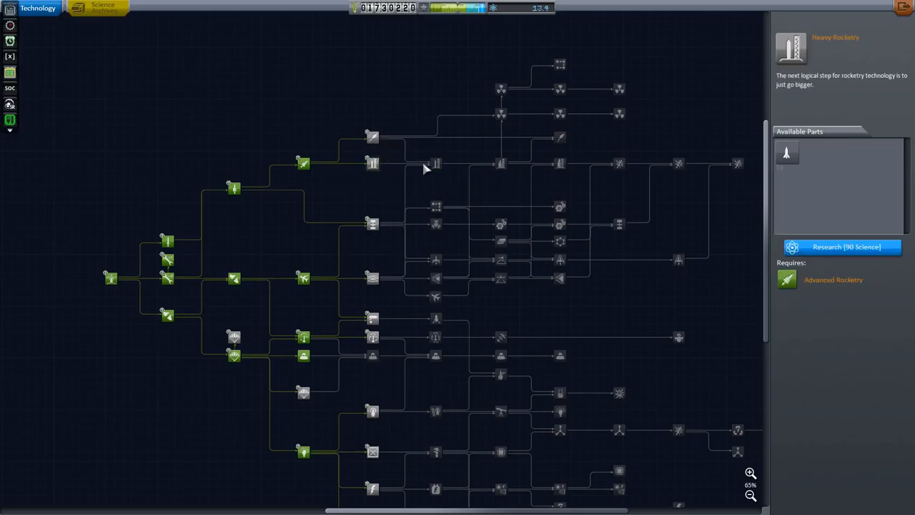
click(436, 163)
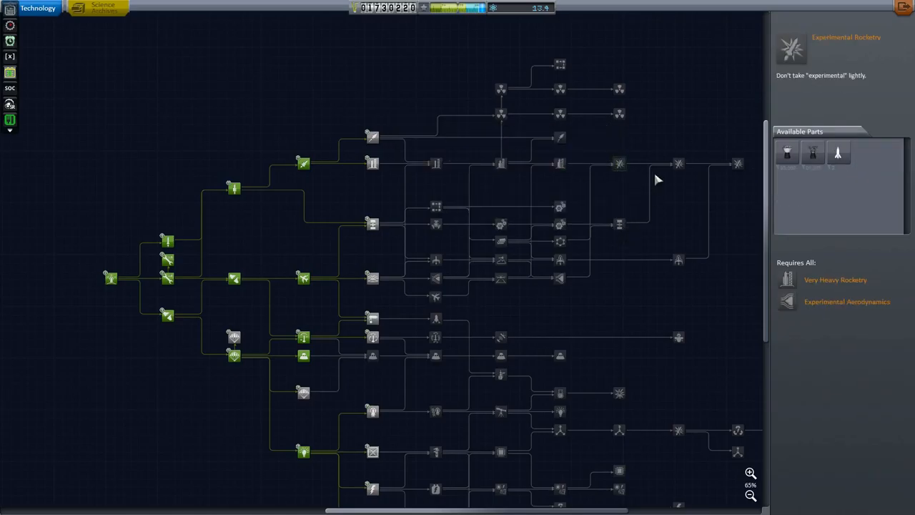
mouse_move(652, 154)
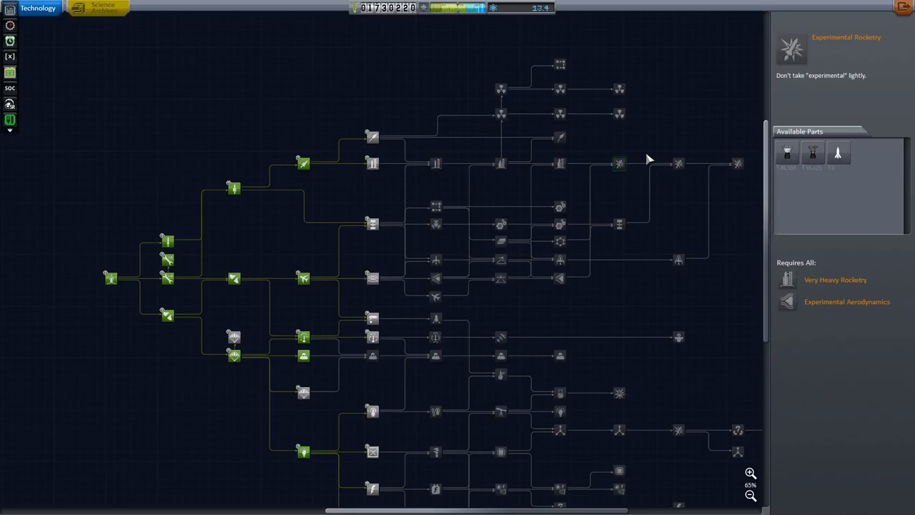
mouse_move(627, 93)
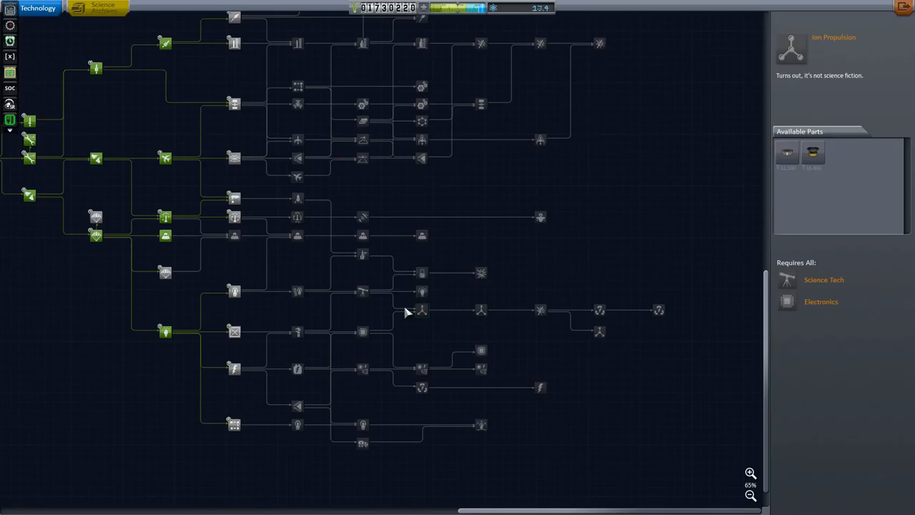
mouse_move(675, 280)
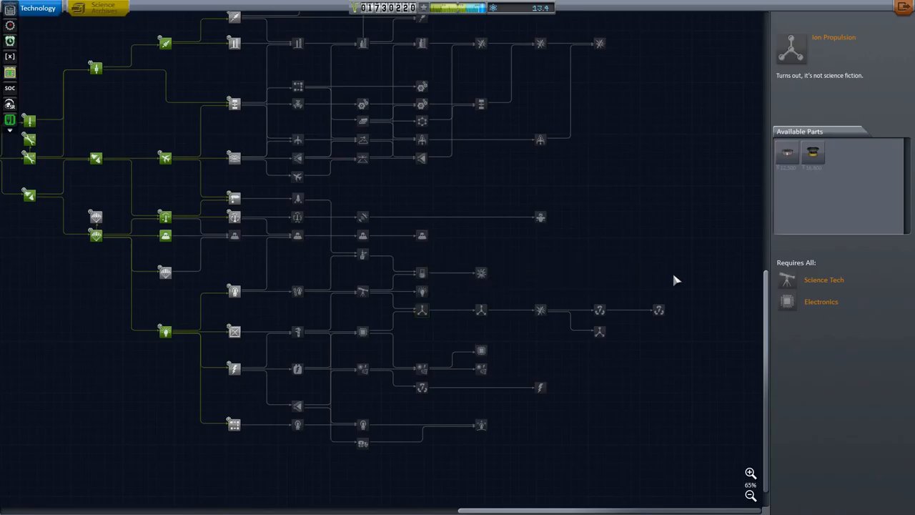
mouse_move(646, 297)
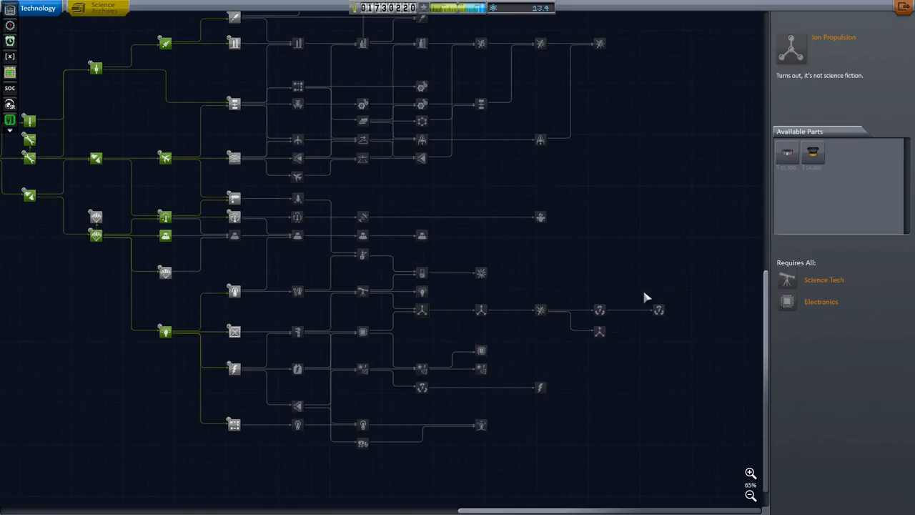
- Clear the current selection and select the Specialized Plasma Generation node
click(657, 289)
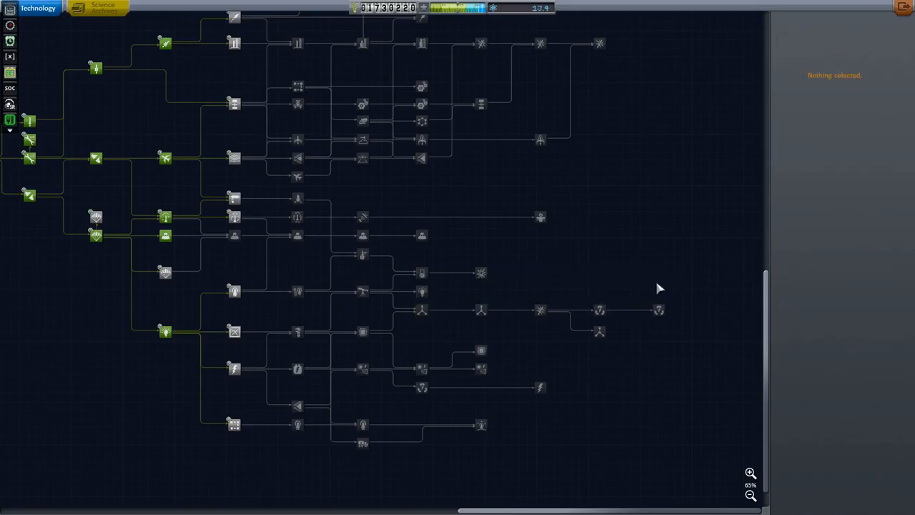
click(658, 309)
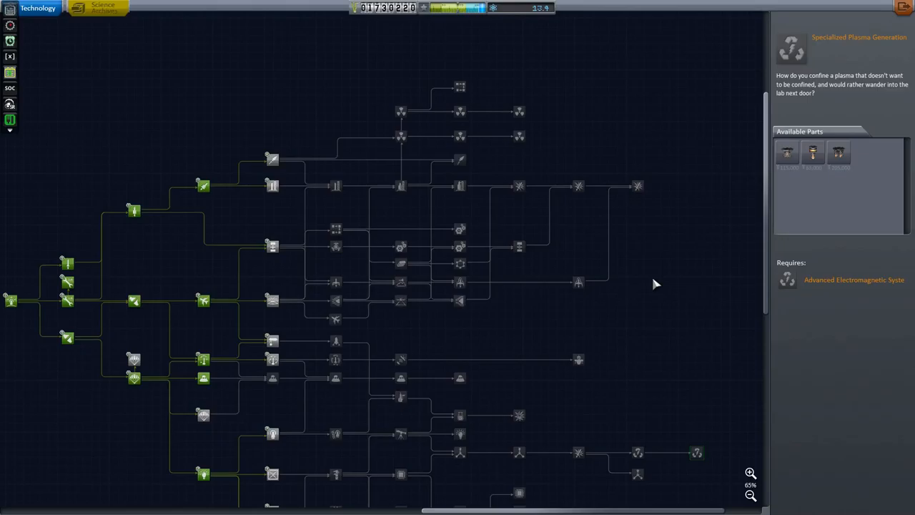
mouse_move(640, 270)
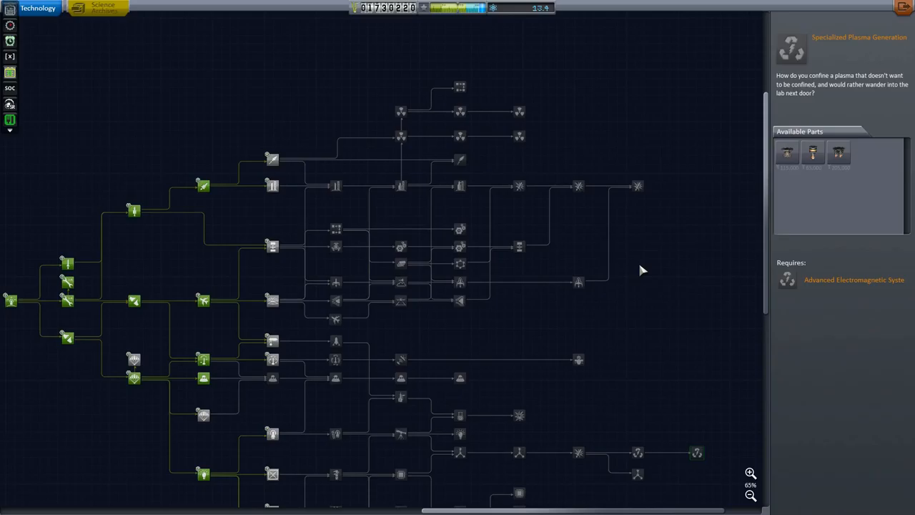